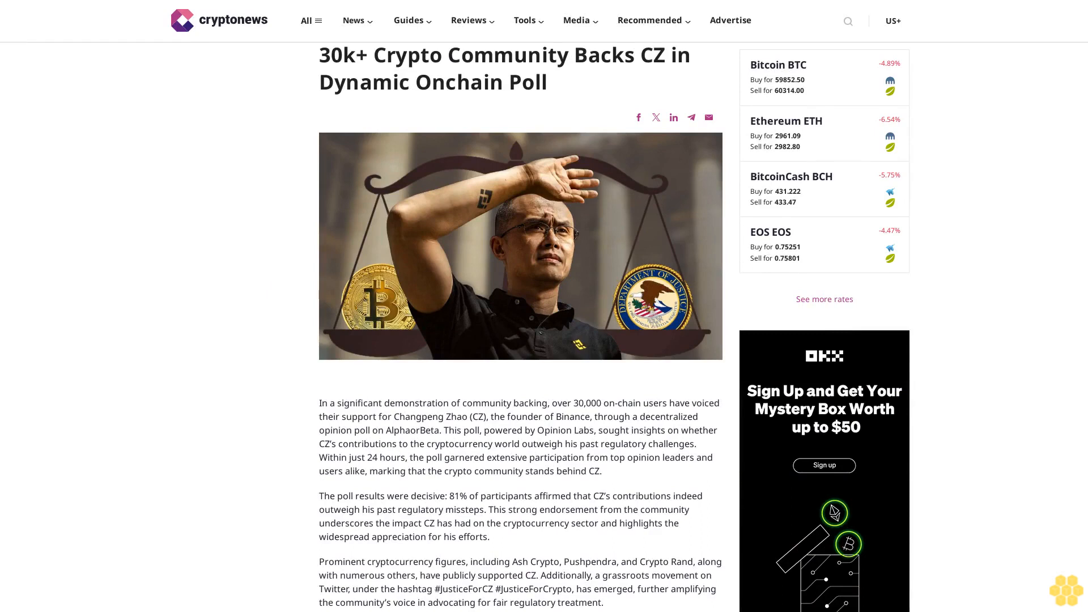
pyautogui.scroll(-3)
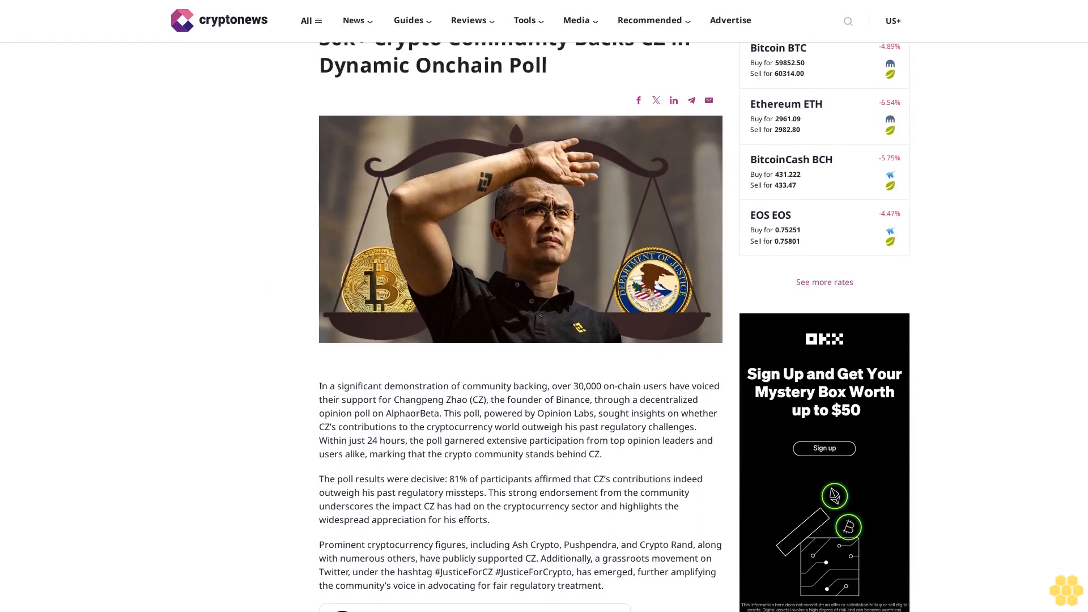
pyautogui.scroll(-3)
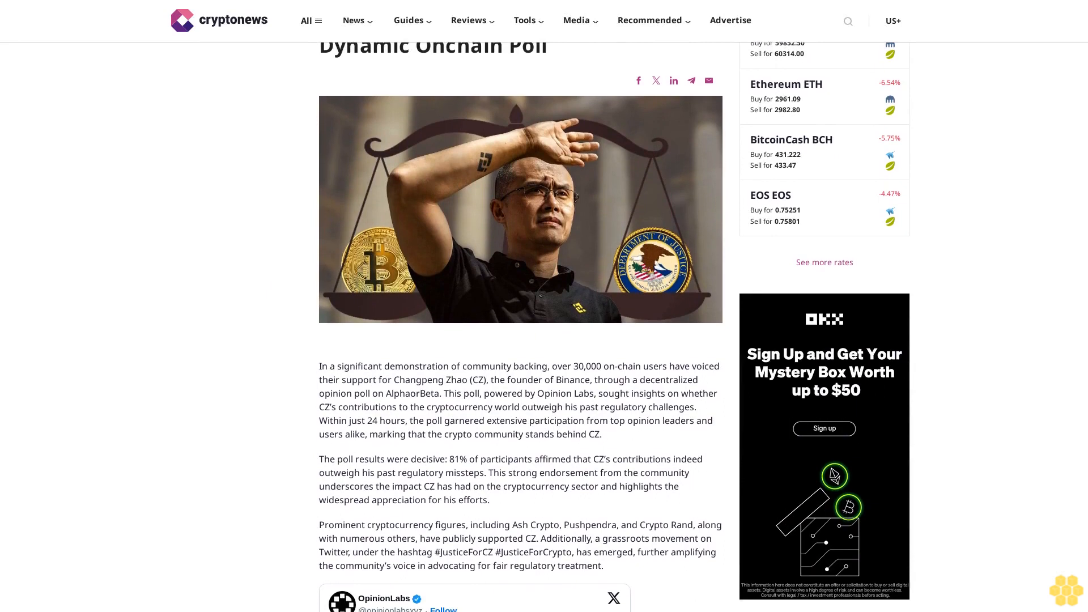
pyautogui.scroll(-3)
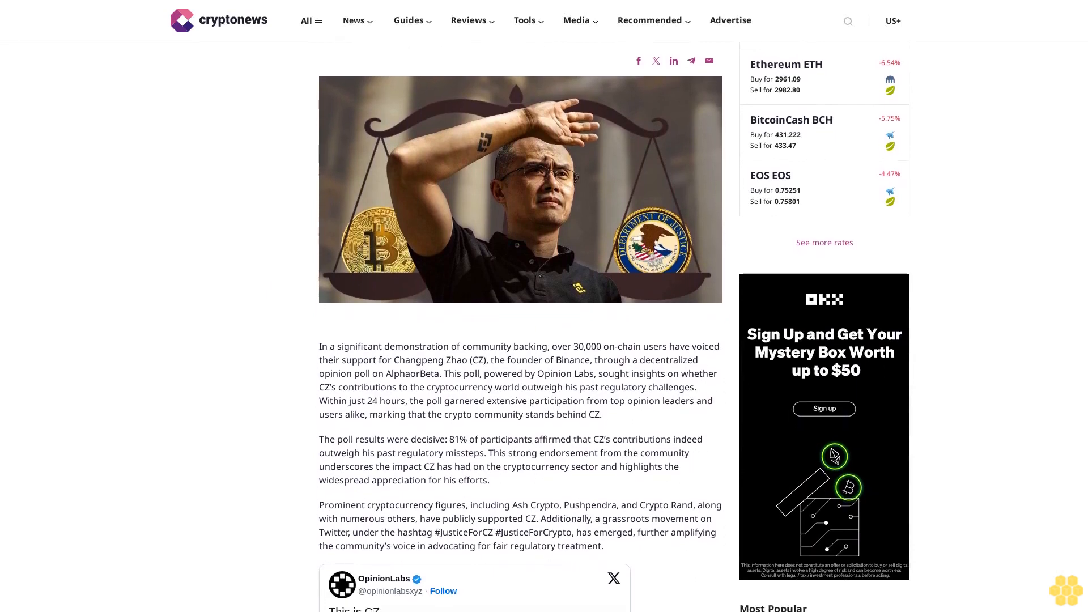
pyautogui.scroll(-3)
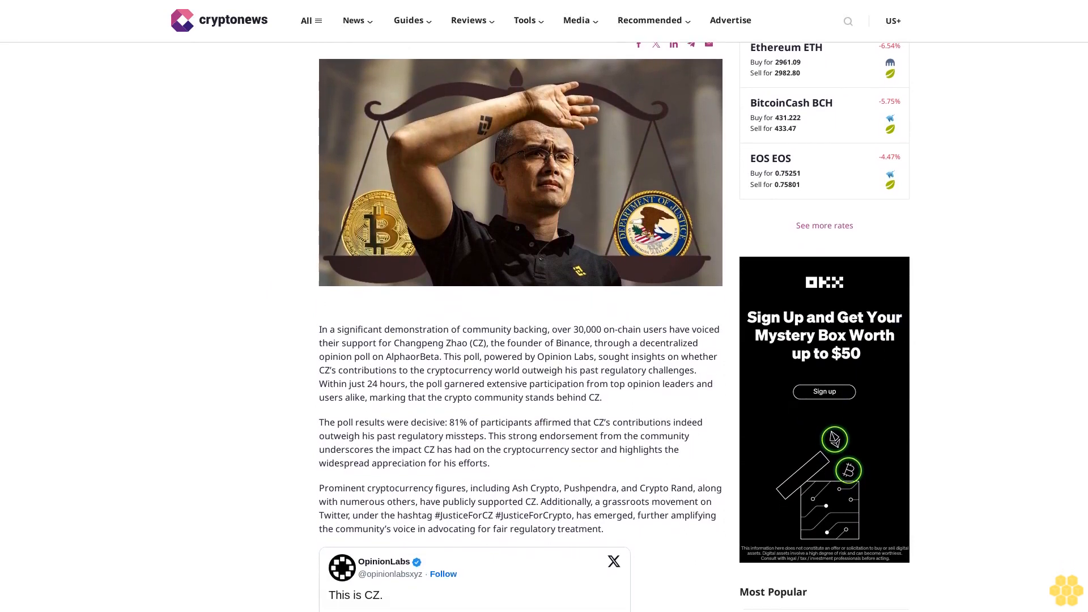
pyautogui.scroll(-3)
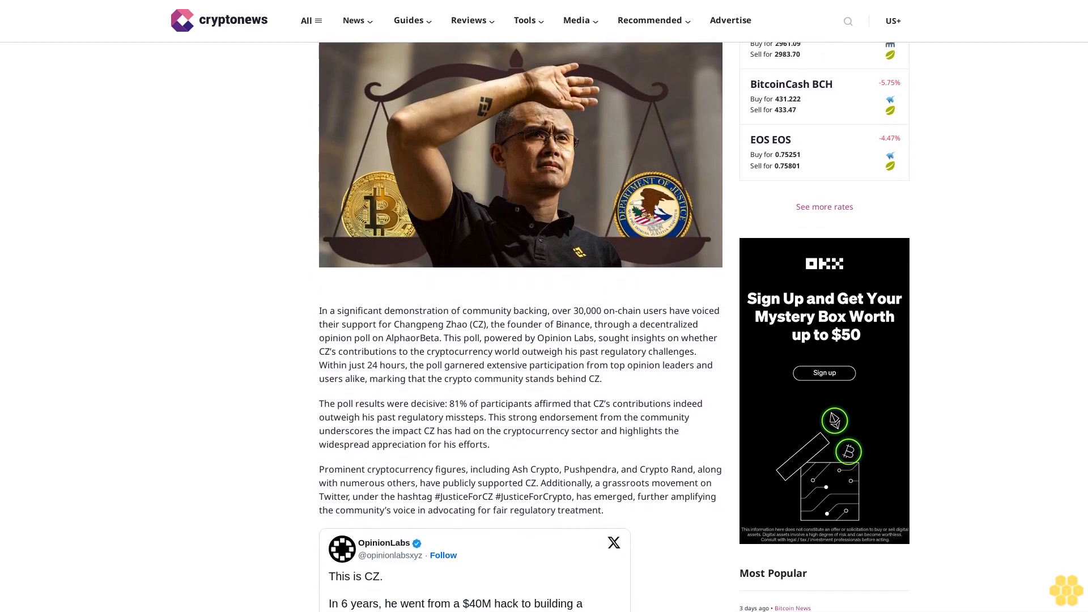
pyautogui.scroll(-3)
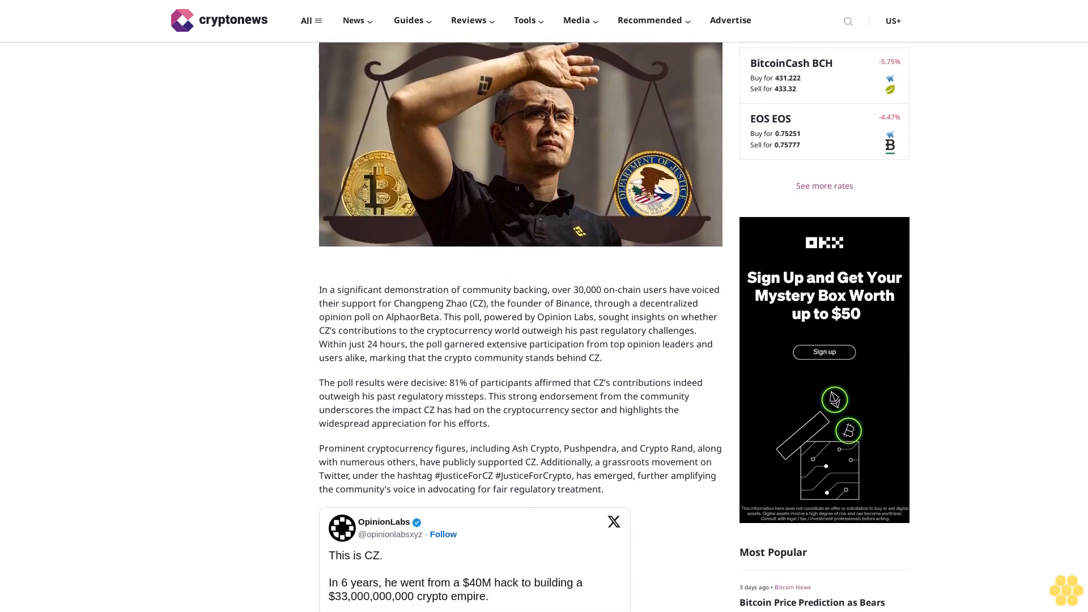
pyautogui.scroll(-3)
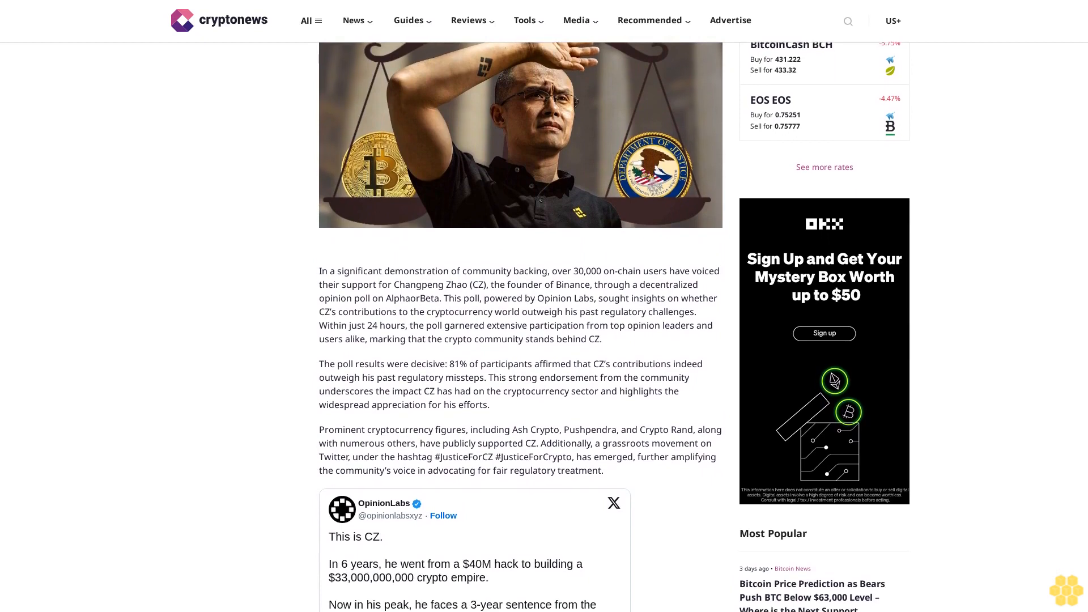
pyautogui.scroll(-3)
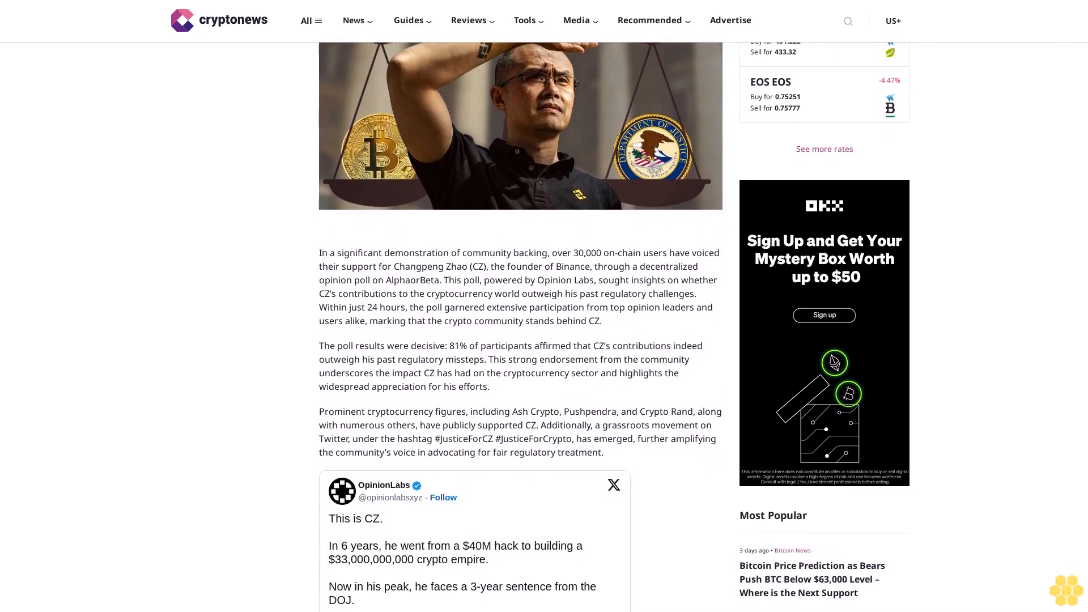
pyautogui.scroll(-3)
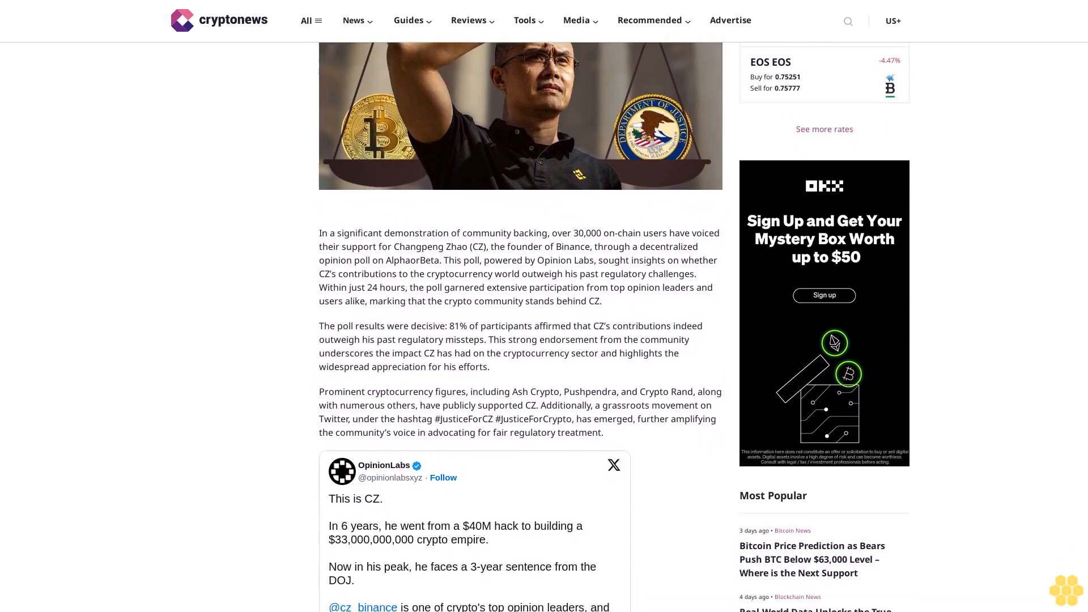
pyautogui.scroll(-3)
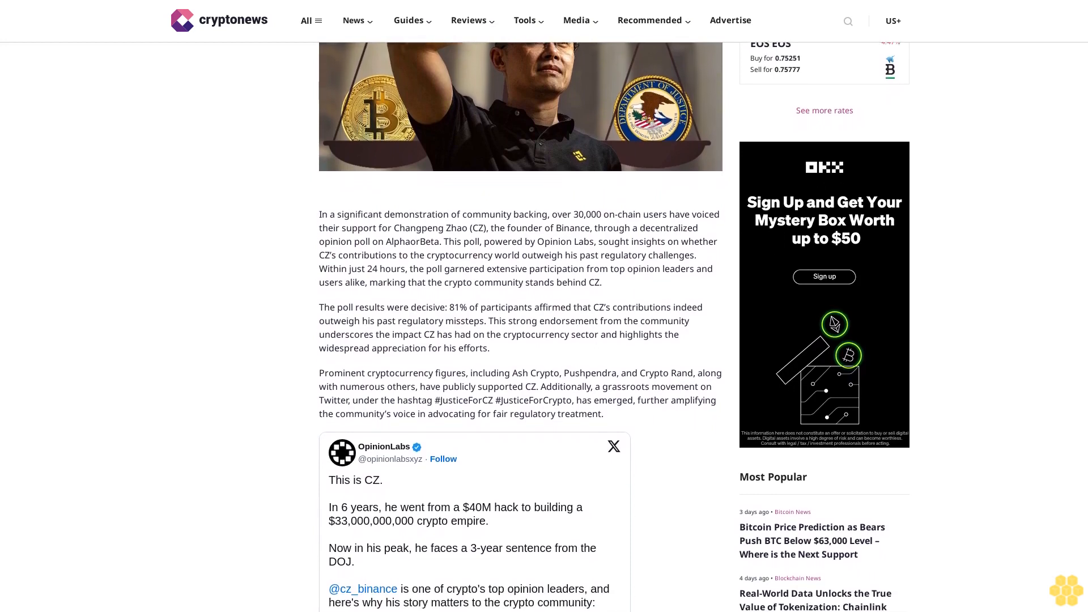
pyautogui.scroll(-3)
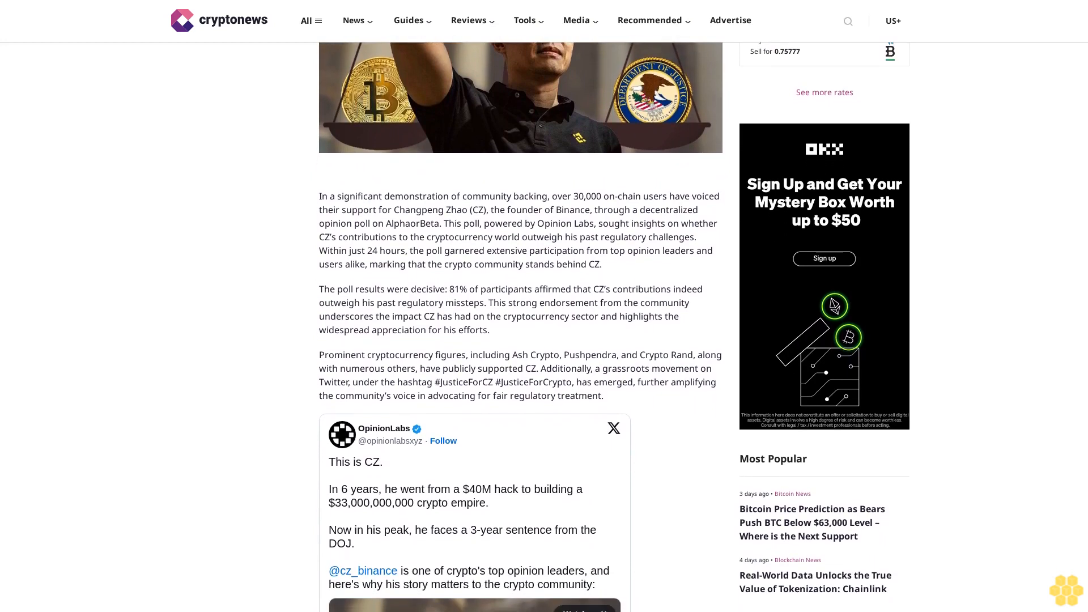
pyautogui.scroll(-3)
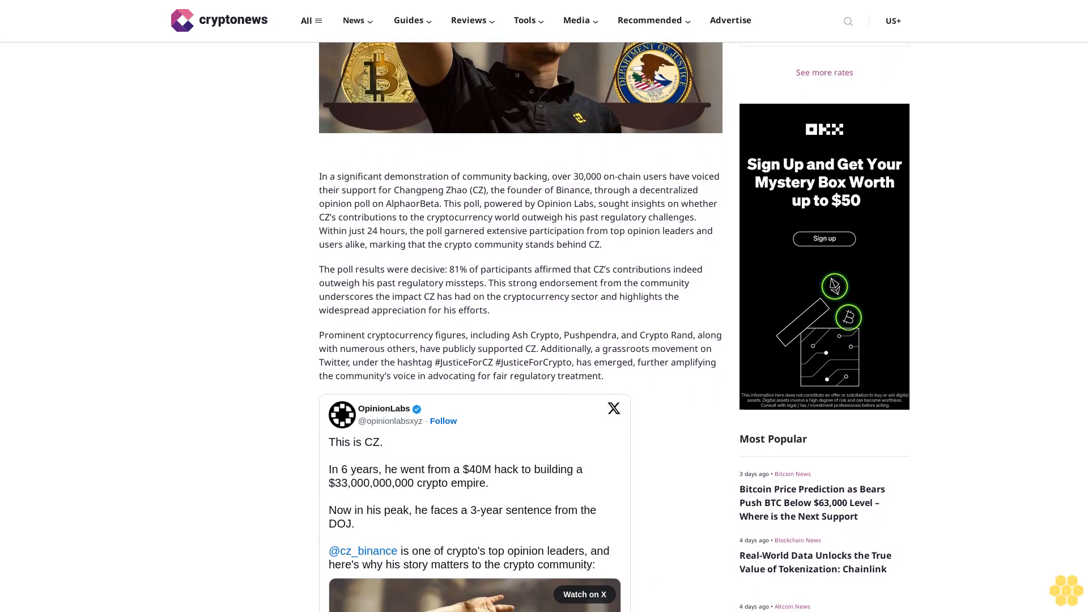
pyautogui.scroll(-3)
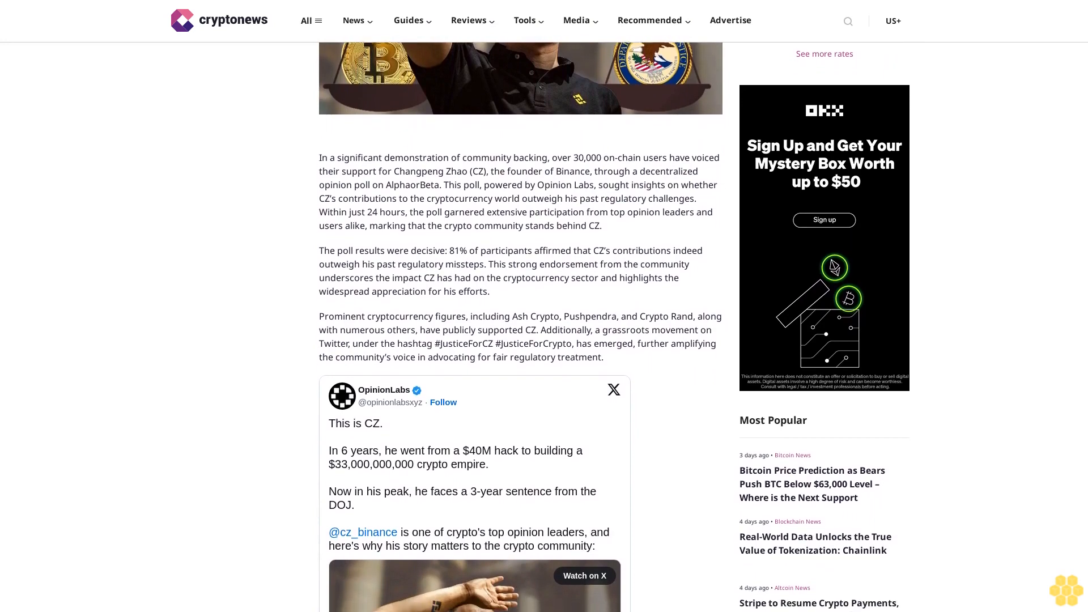
pyautogui.scroll(-3)
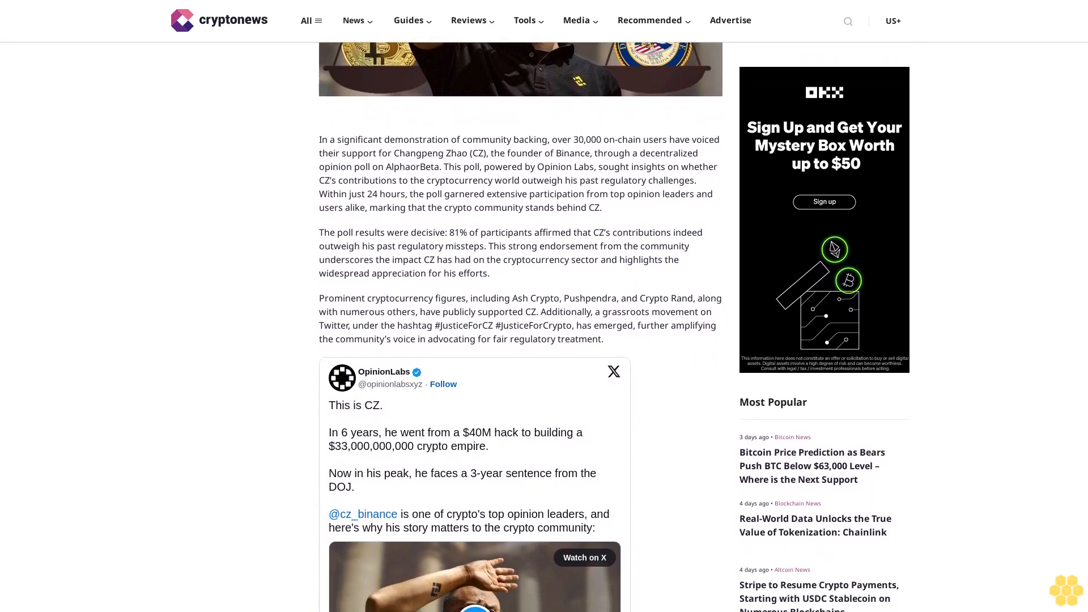
pyautogui.scroll(-3)
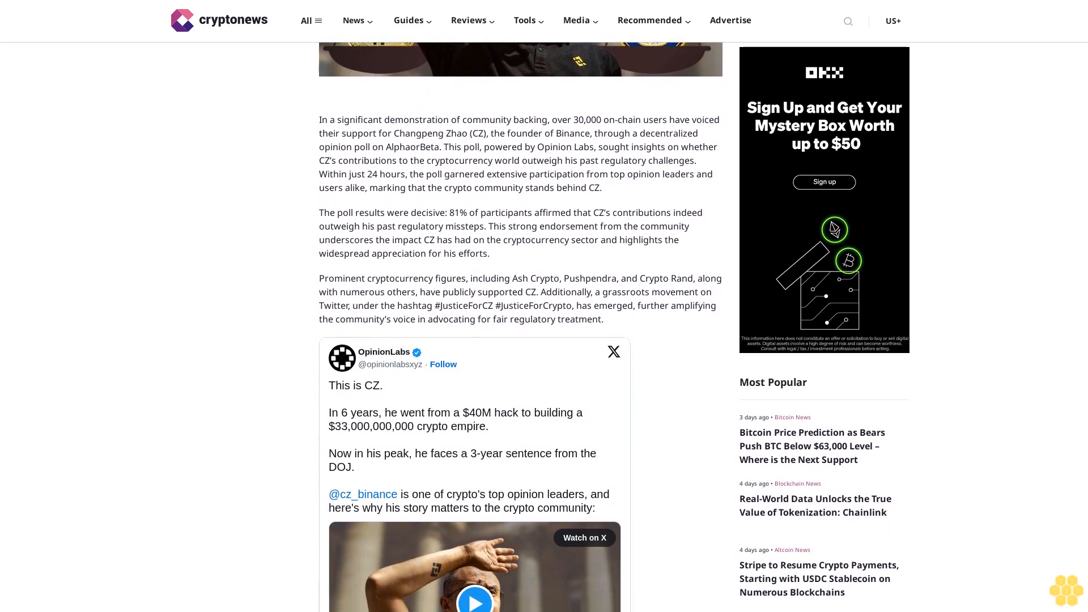
pyautogui.scroll(-3)
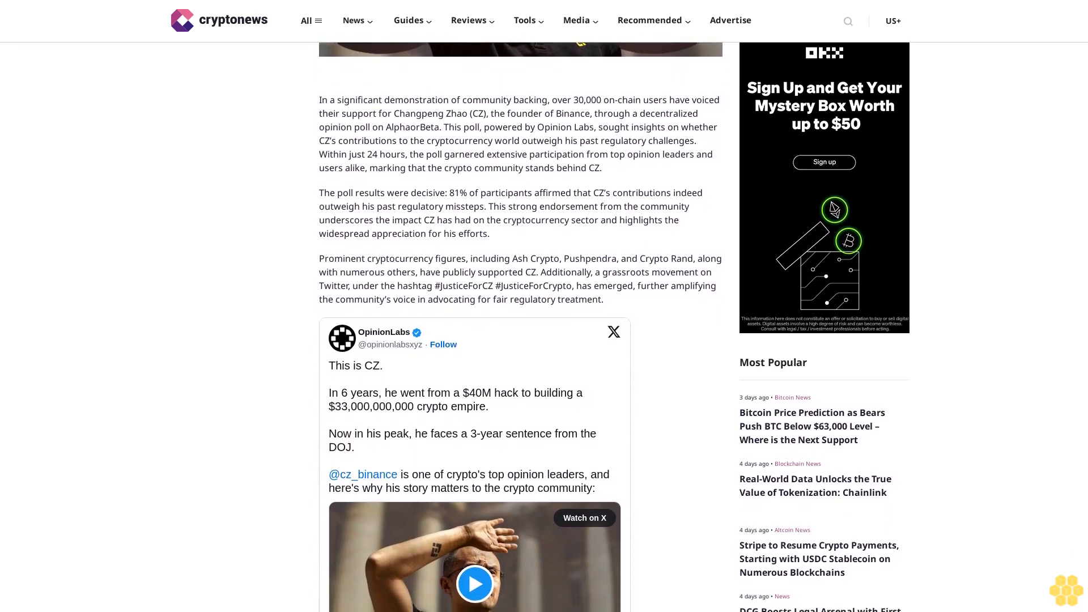
pyautogui.scroll(-3)
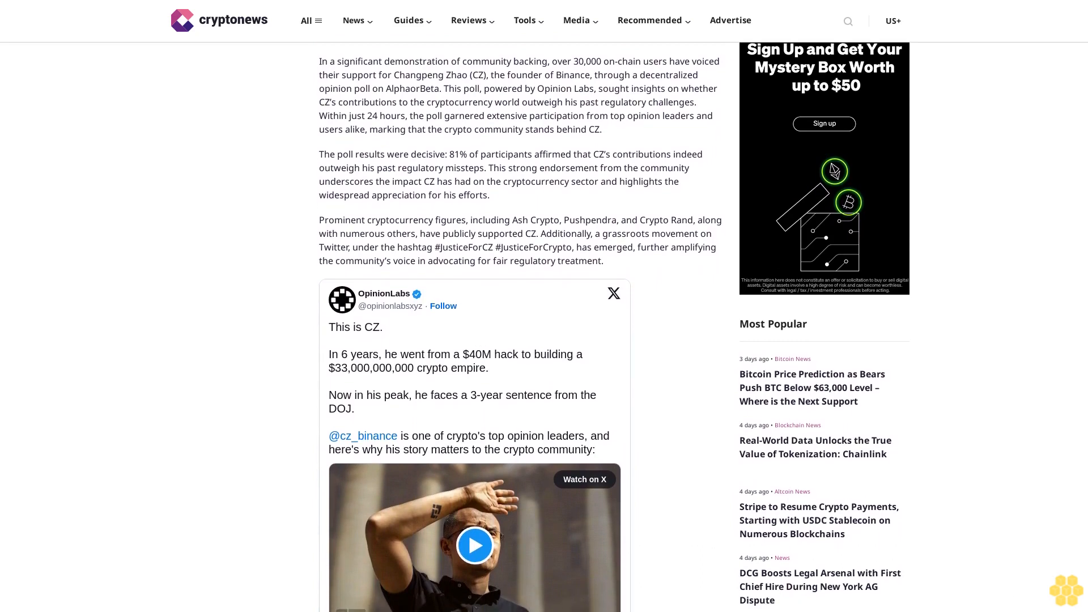
pyautogui.scroll(-3)
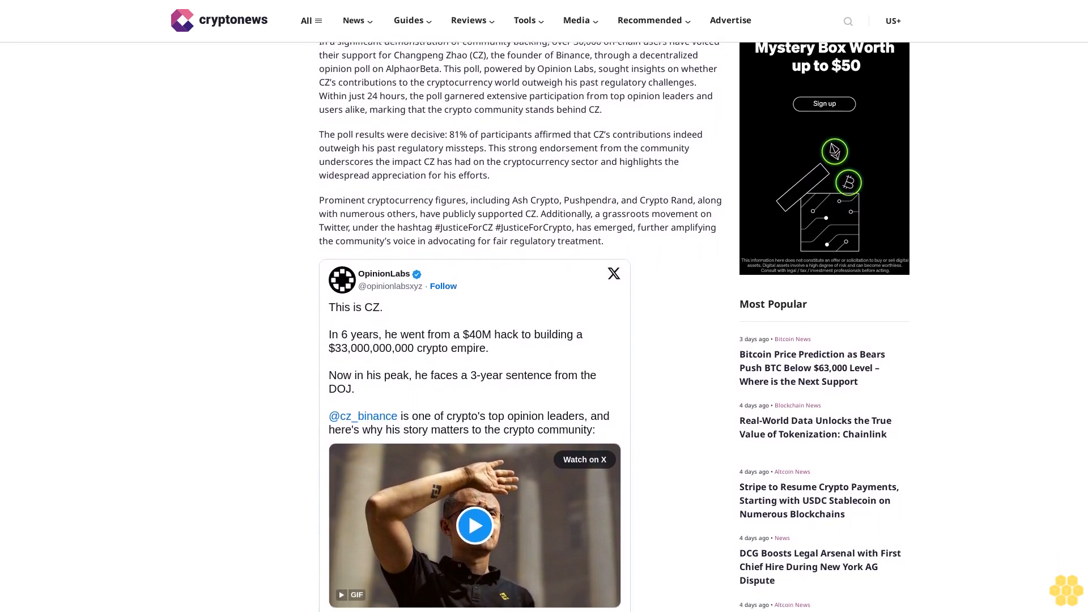
pyautogui.scroll(-3)
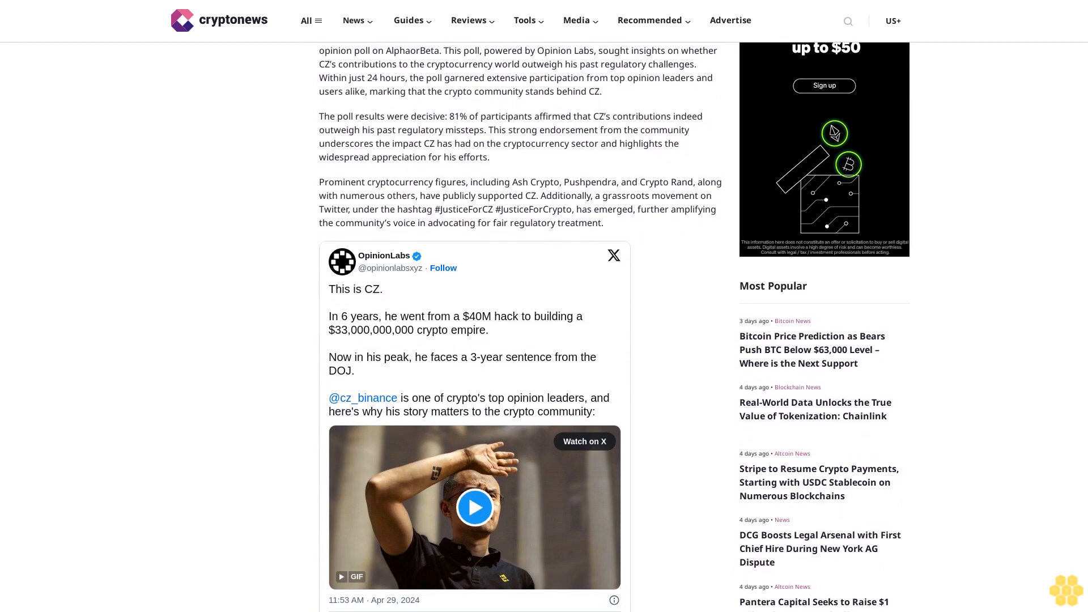
pyautogui.scroll(-3)
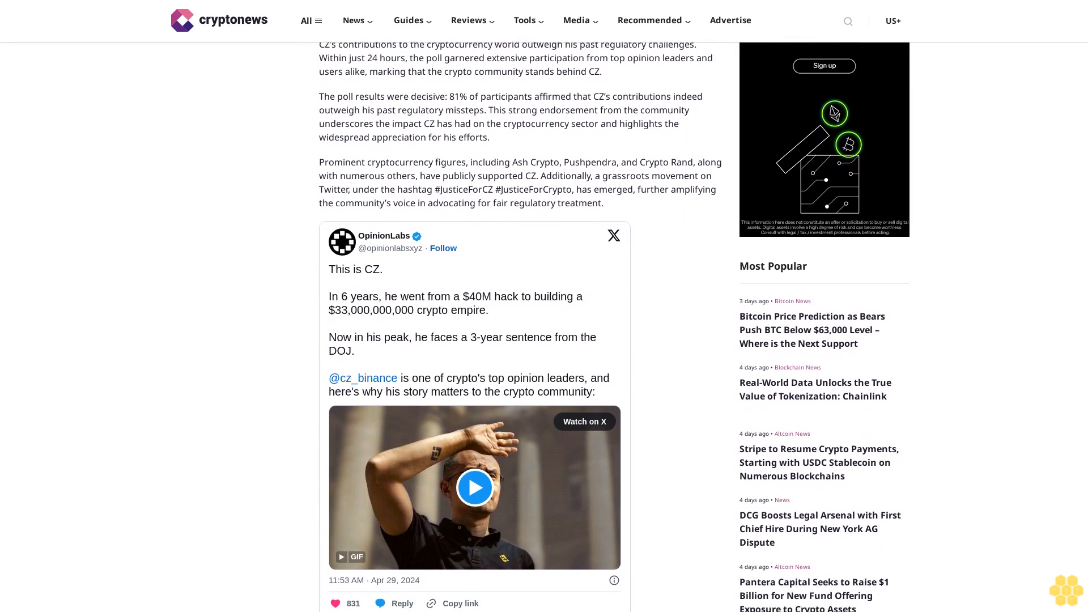
pyautogui.scroll(-3)
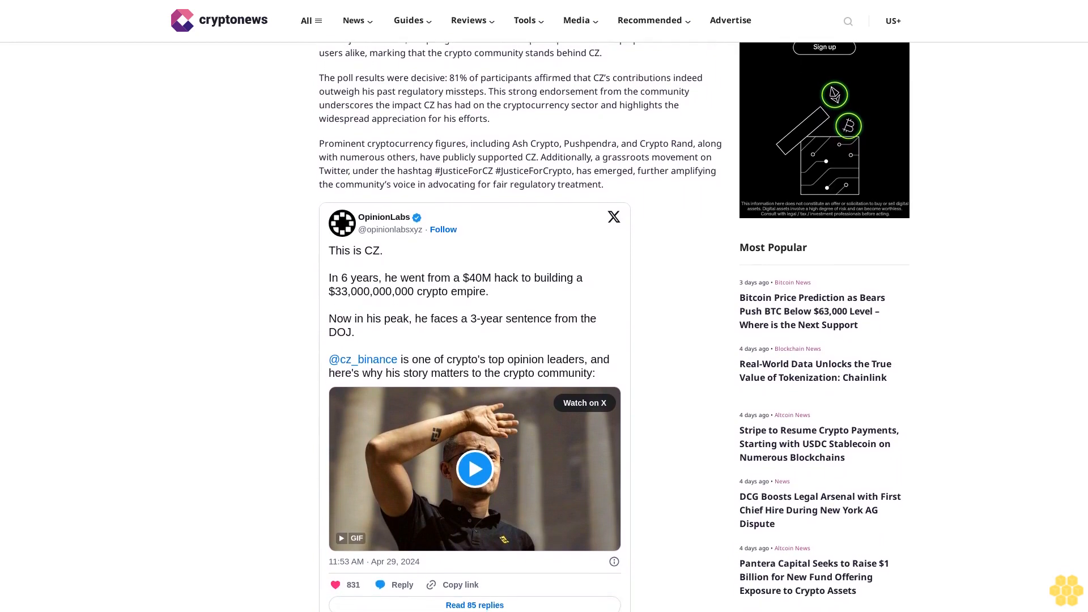
pyautogui.scroll(-3)
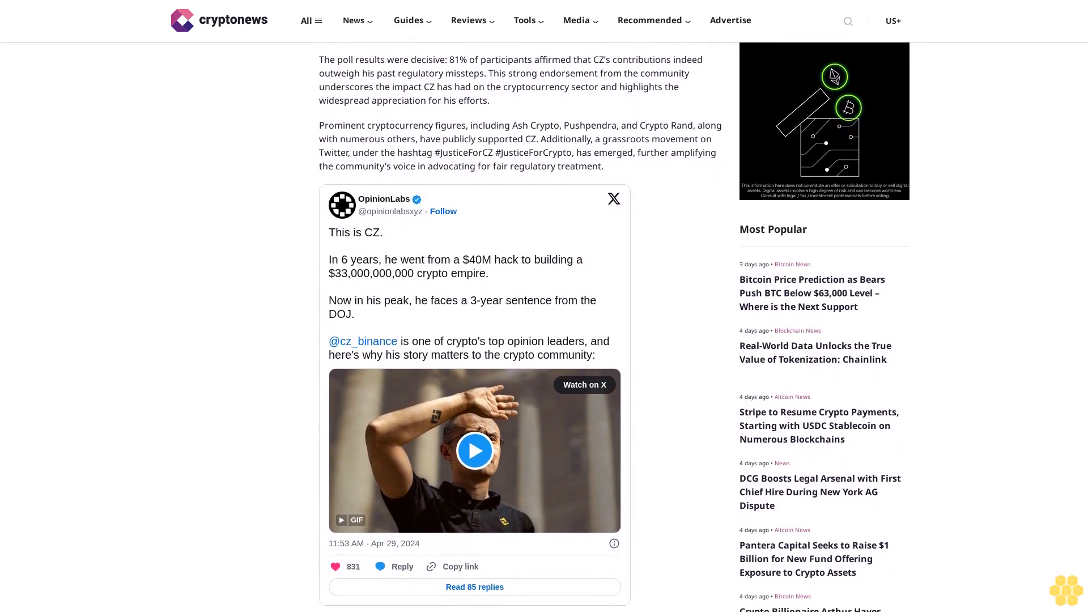
pyautogui.scroll(-3)
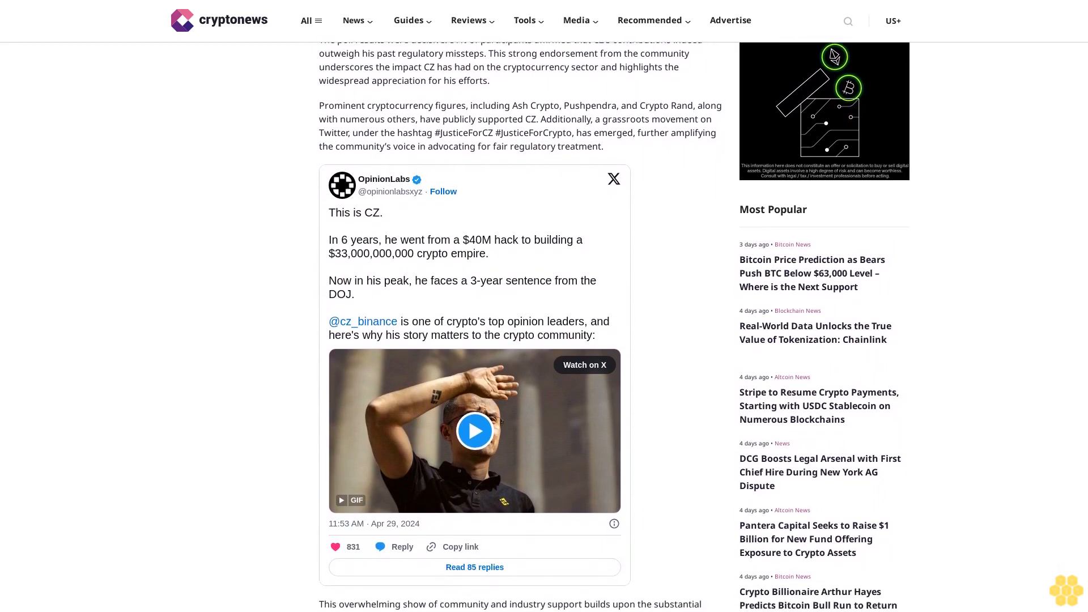
pyautogui.scroll(-3)
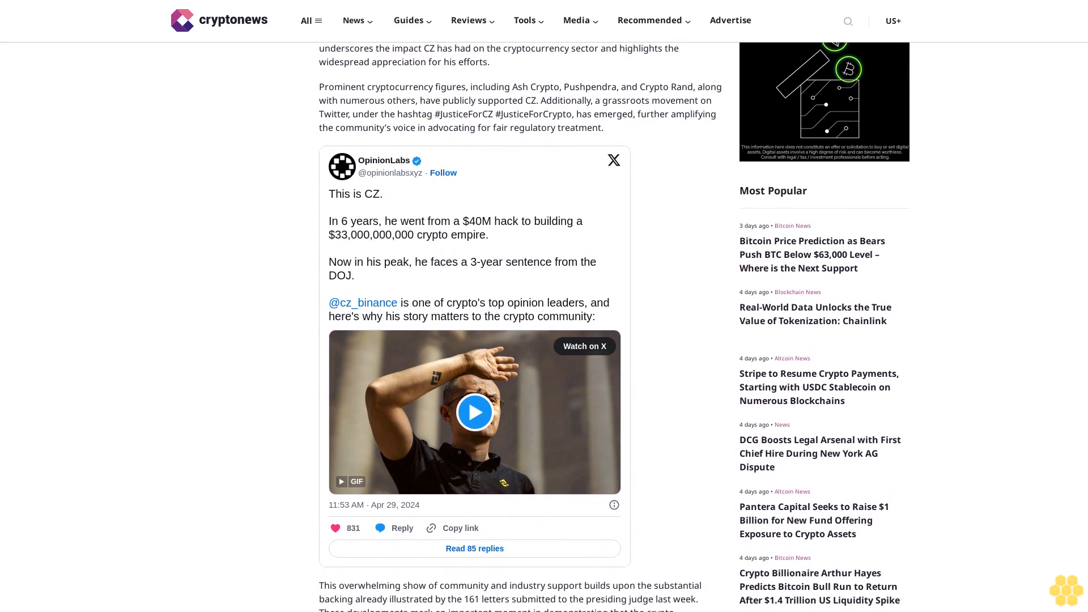
pyautogui.scroll(-3)
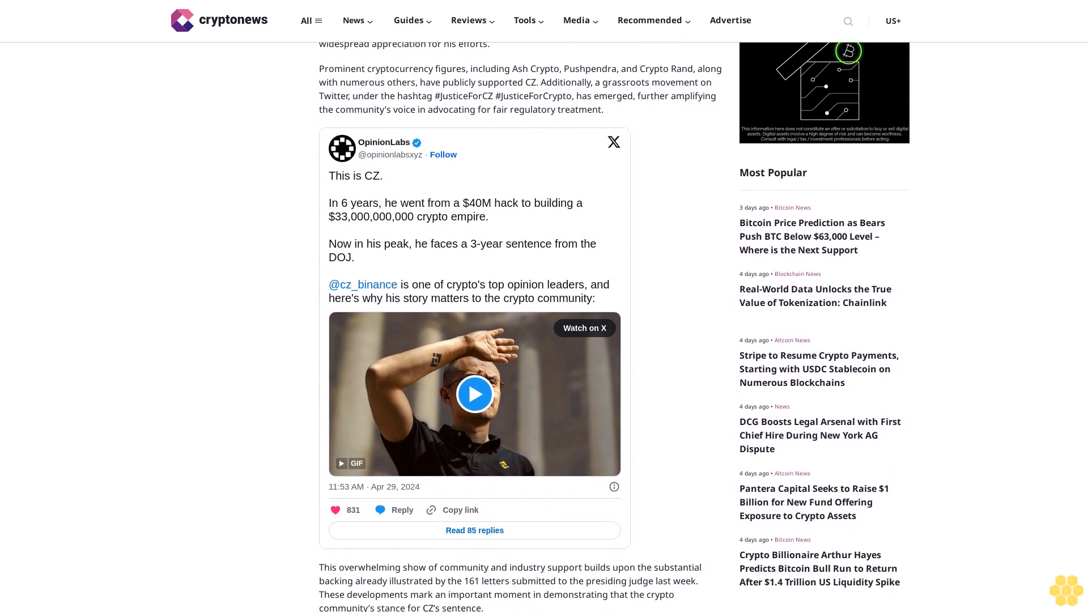
pyautogui.scroll(-3)
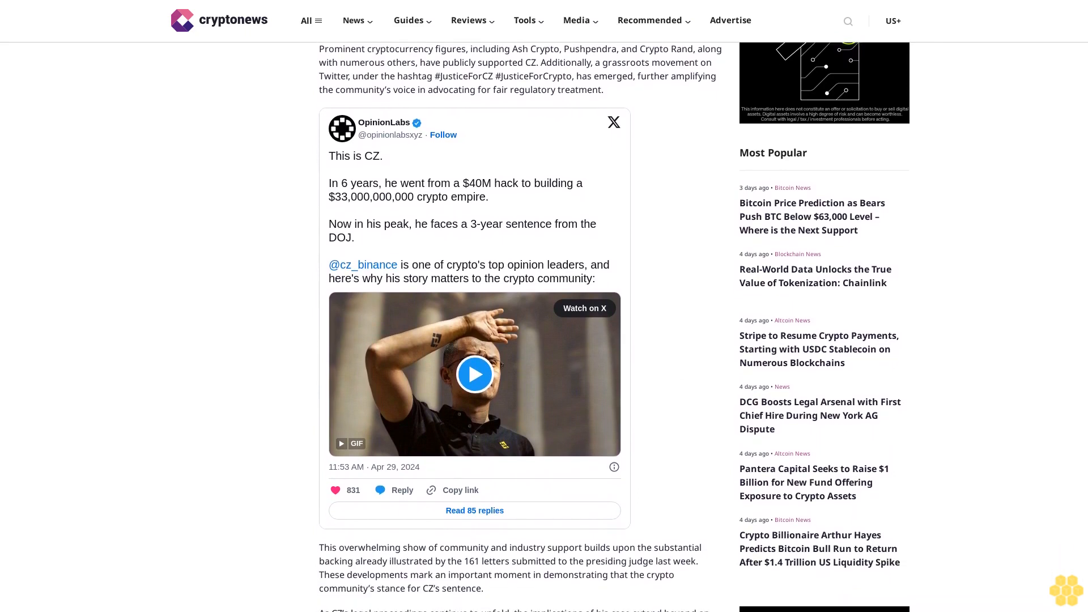
pyautogui.scroll(-3)
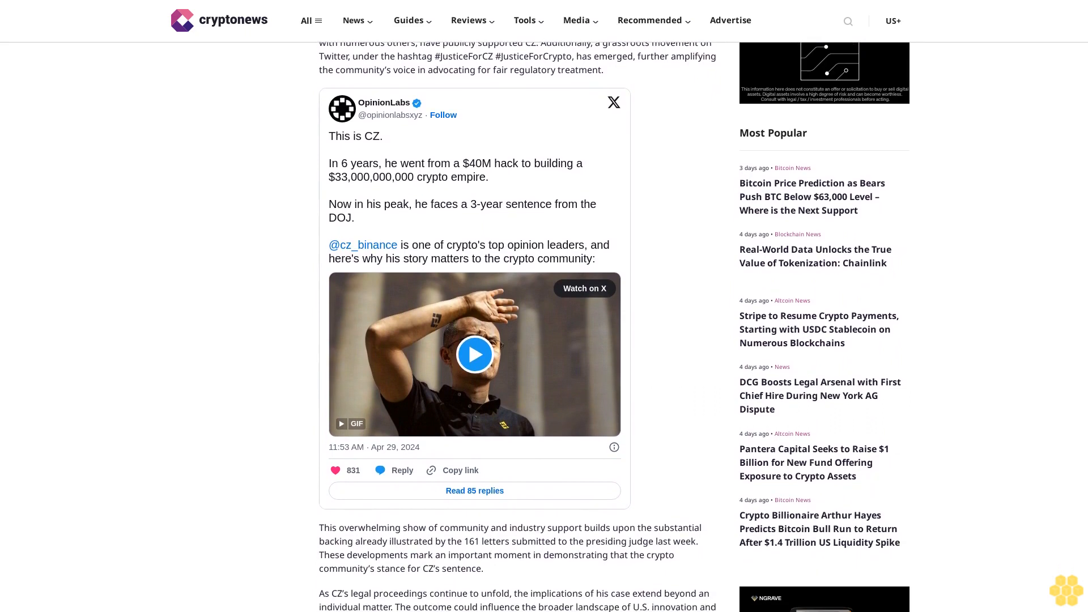
pyautogui.scroll(-3)
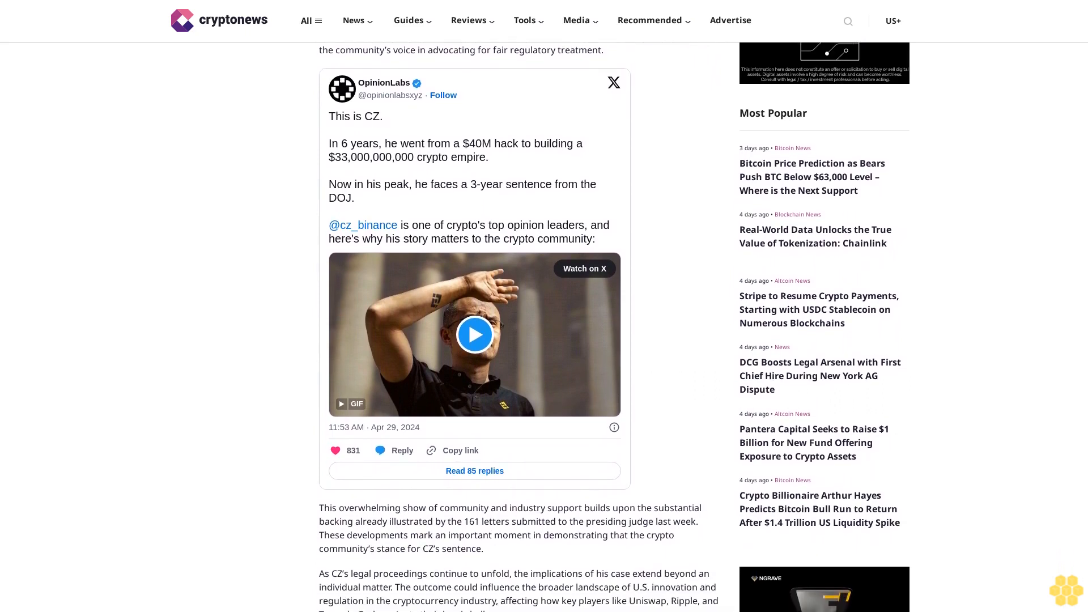
pyautogui.scroll(-3)
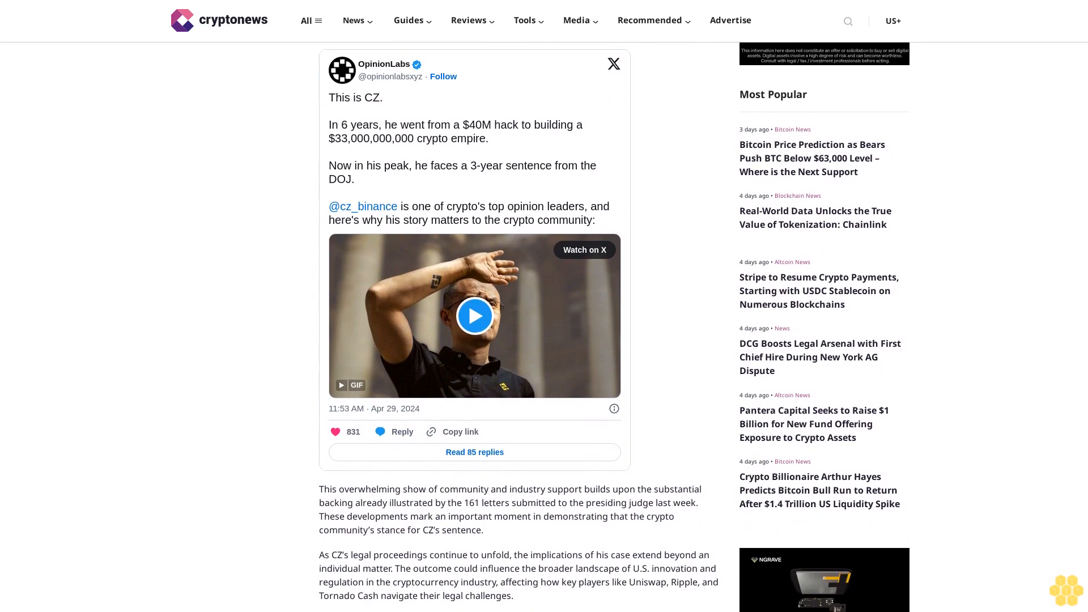
pyautogui.scroll(-3)
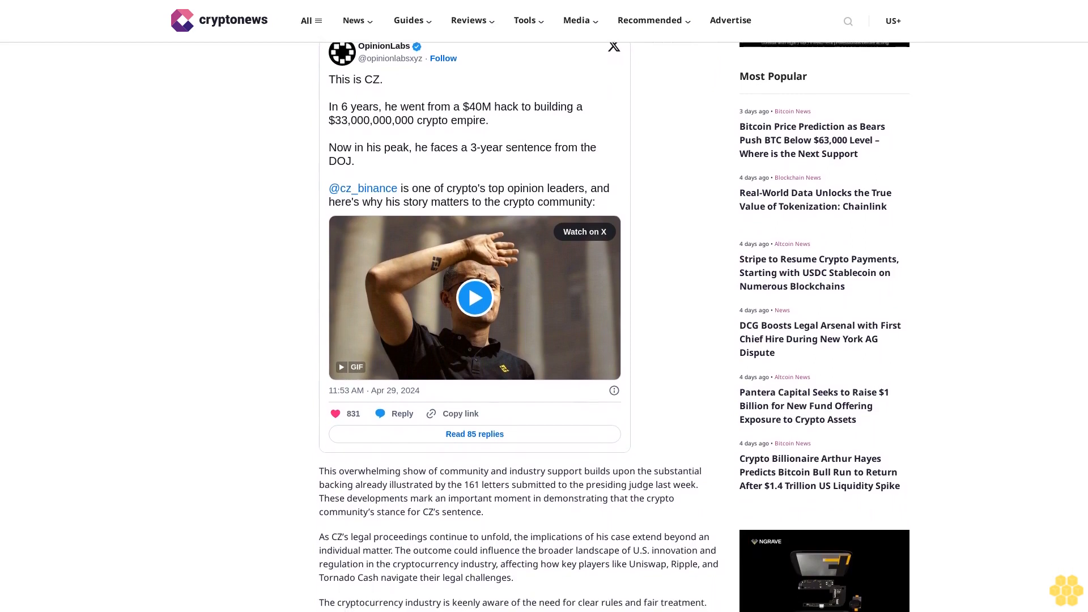
pyautogui.scroll(-3)
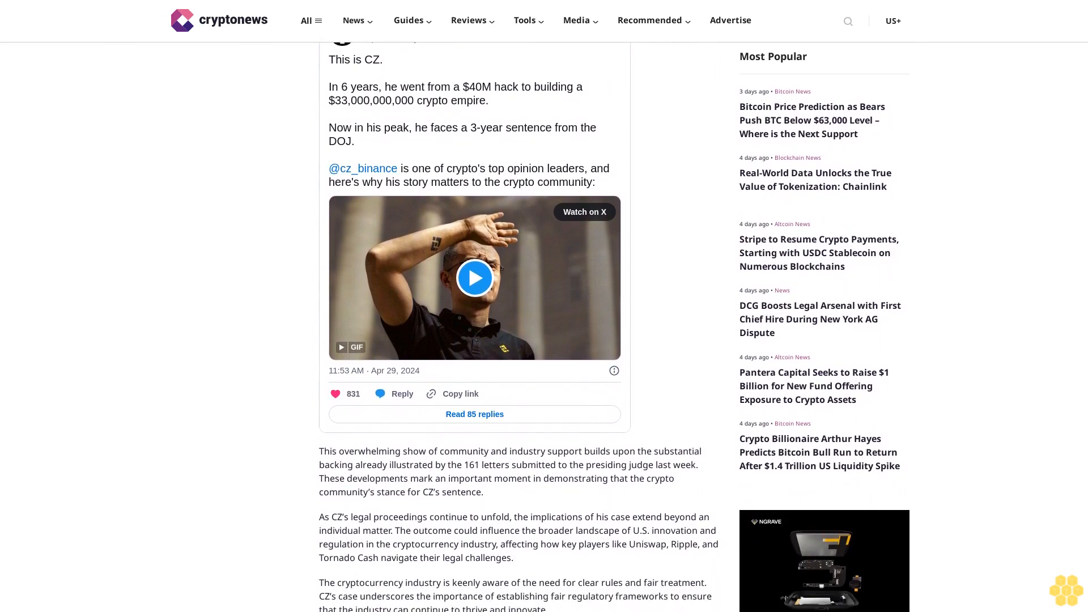
pyautogui.scroll(-3)
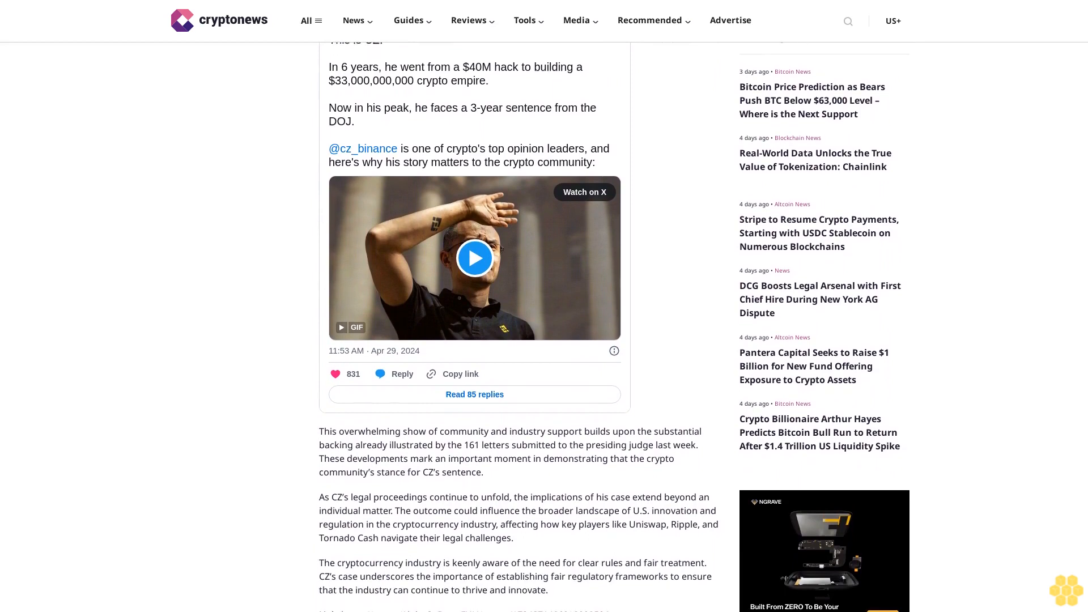
pyautogui.scroll(-3)
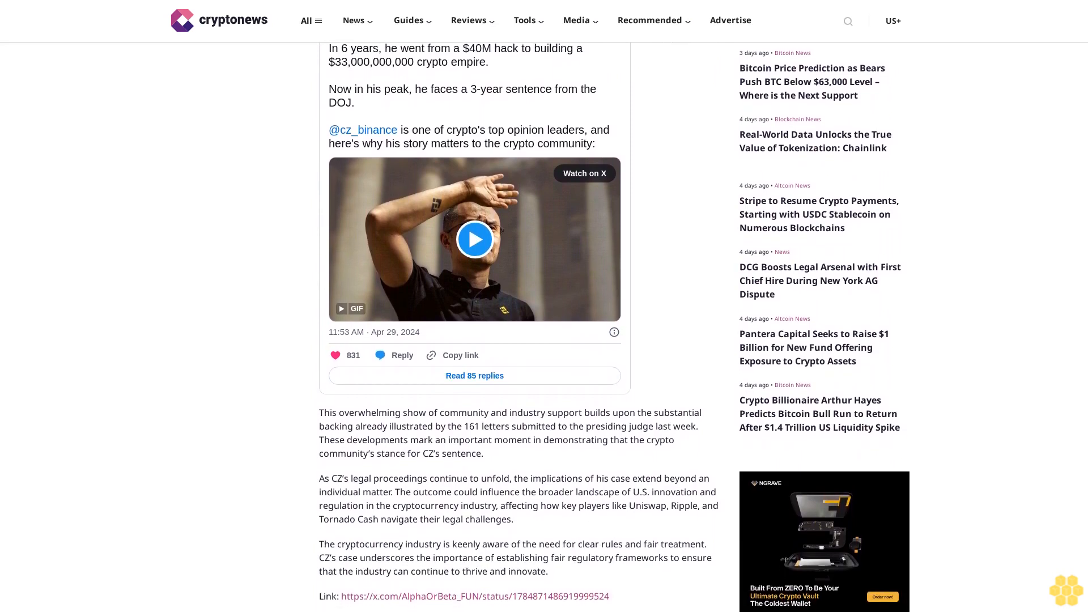
pyautogui.scroll(-3)
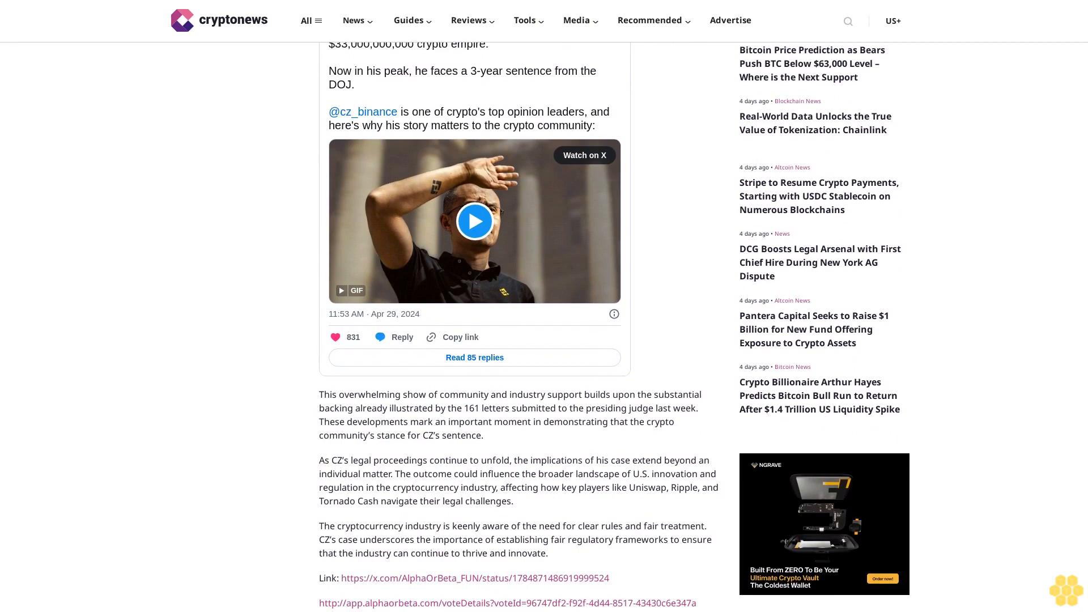
pyautogui.scroll(-3)
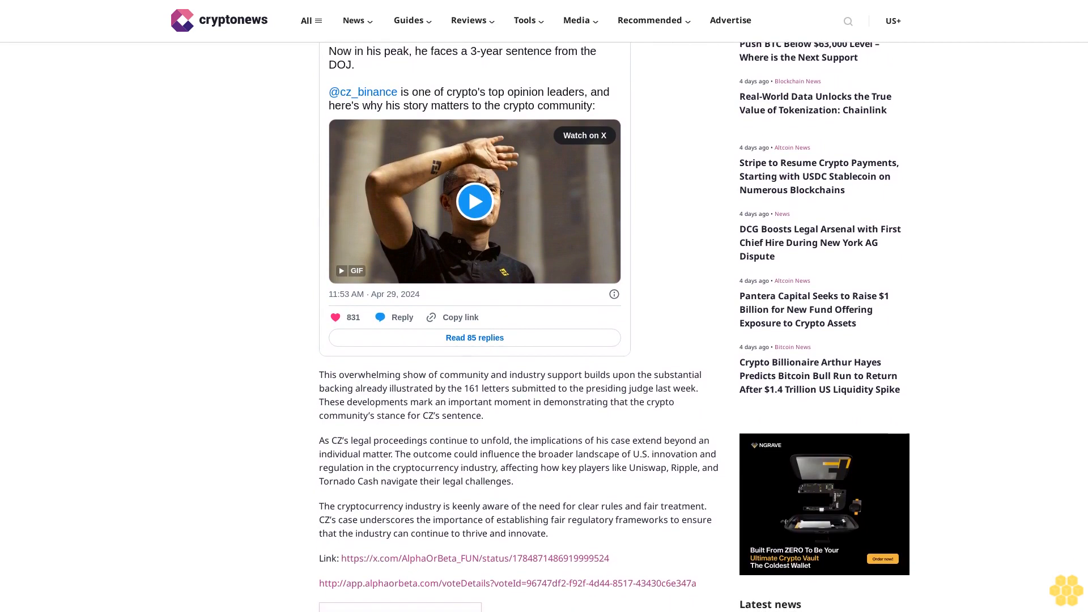
pyautogui.scroll(-3)
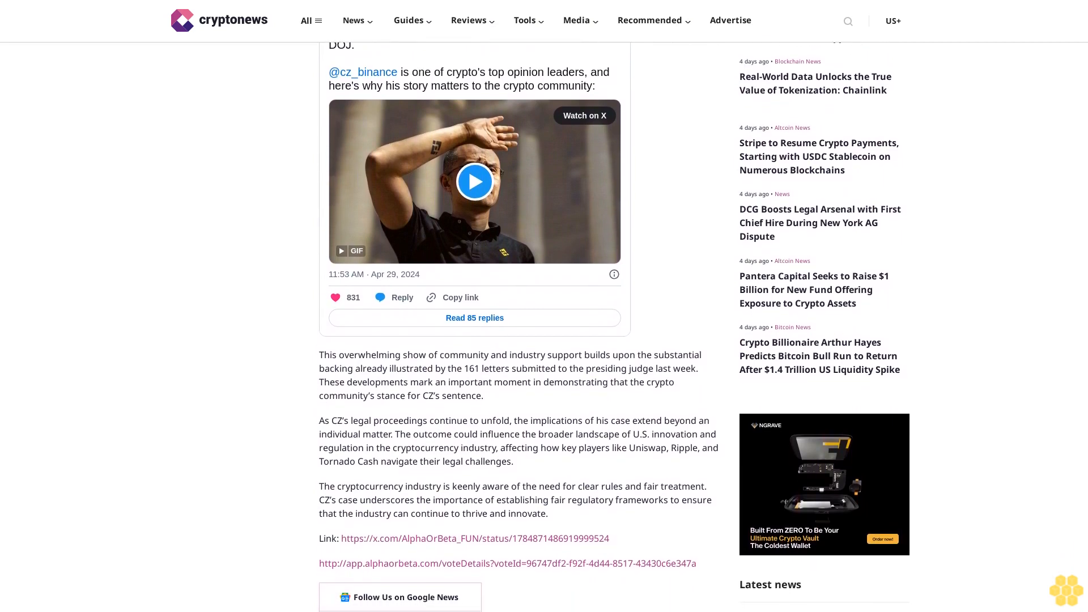
pyautogui.scroll(-3)
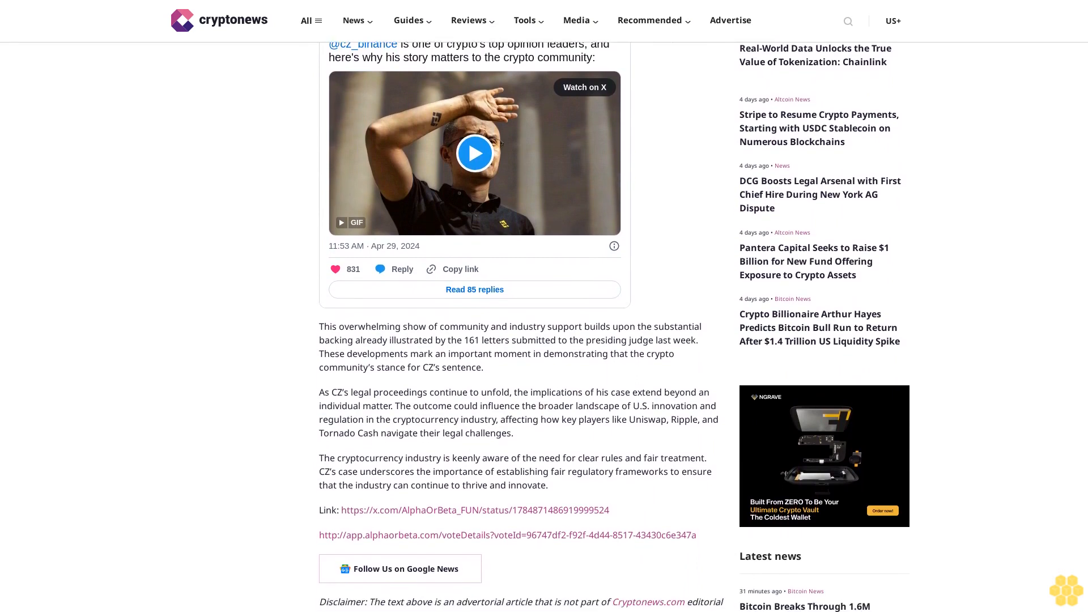
pyautogui.scroll(-3)
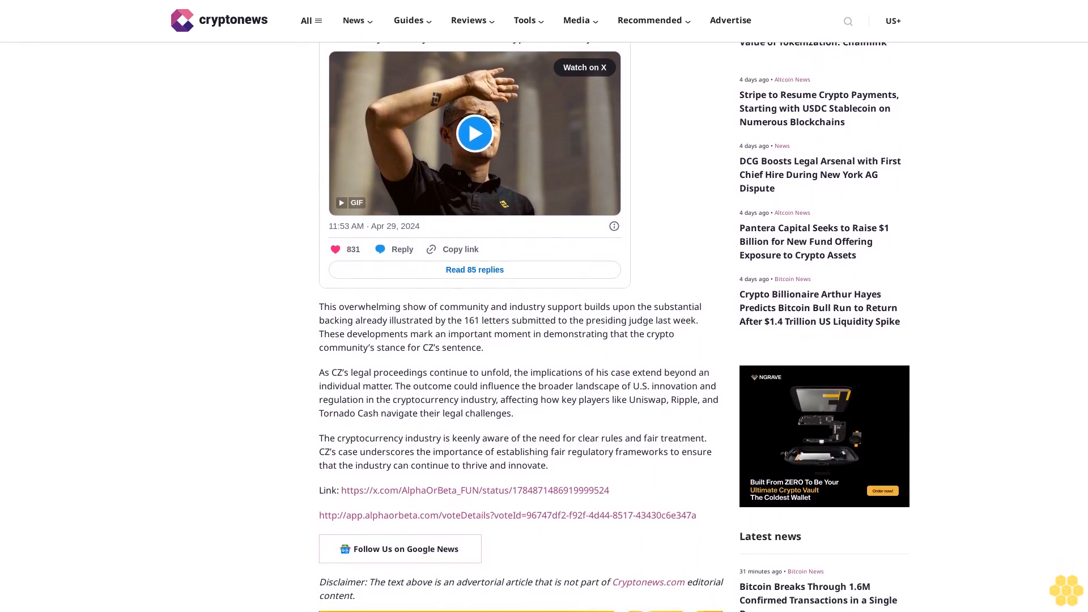
pyautogui.scroll(-3)
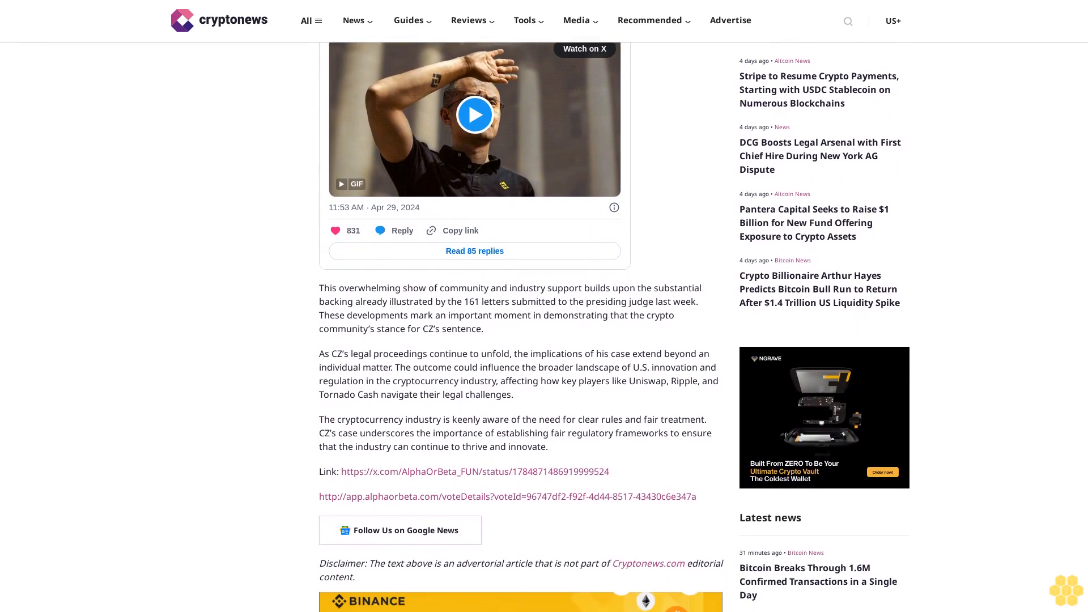
pyautogui.scroll(-3)
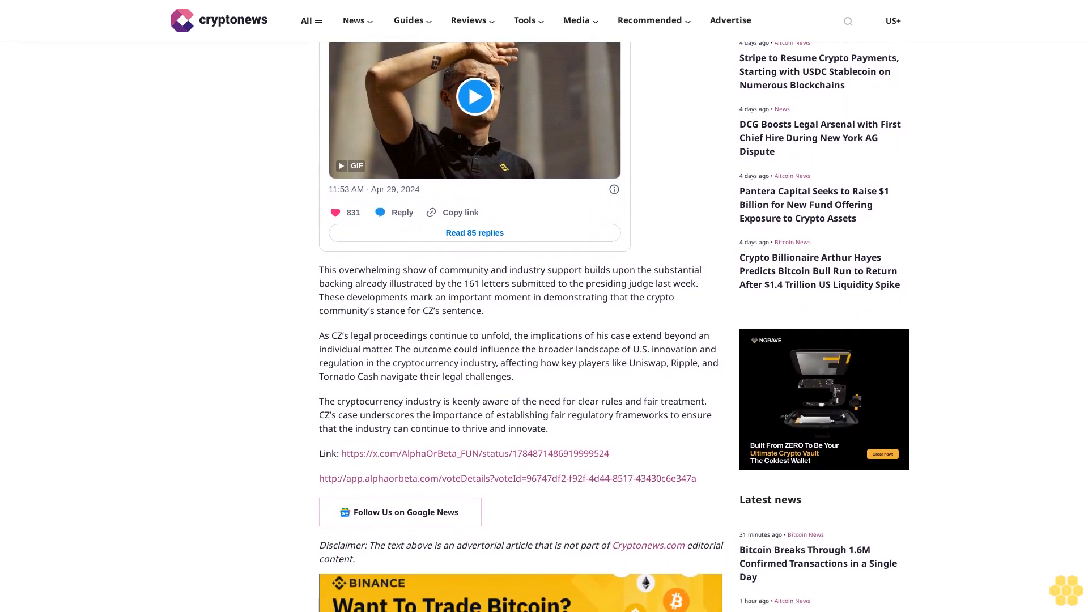
pyautogui.scroll(-3)
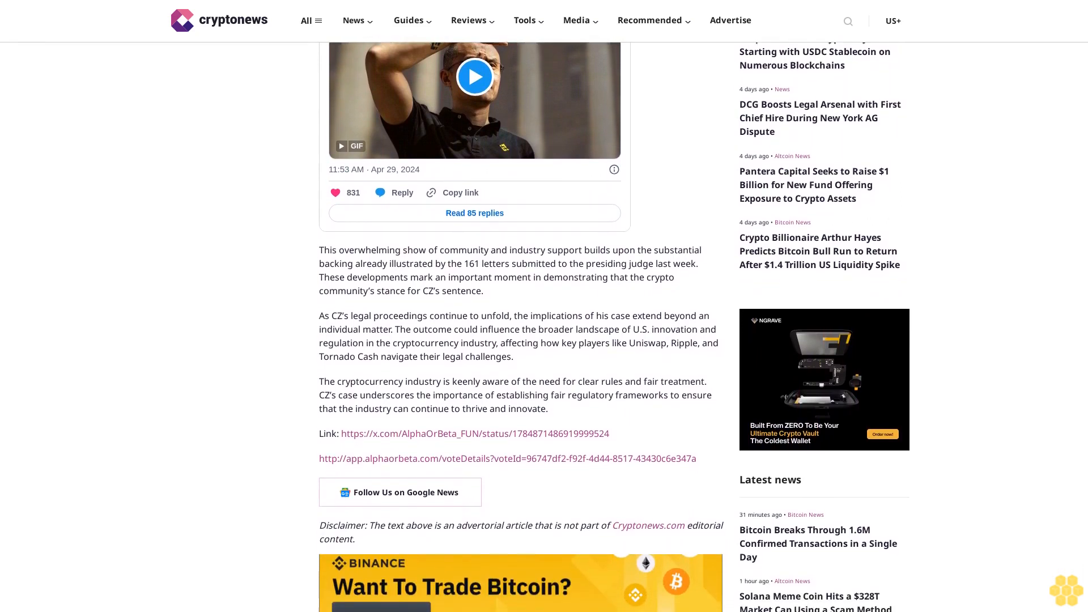
pyautogui.scroll(-3)
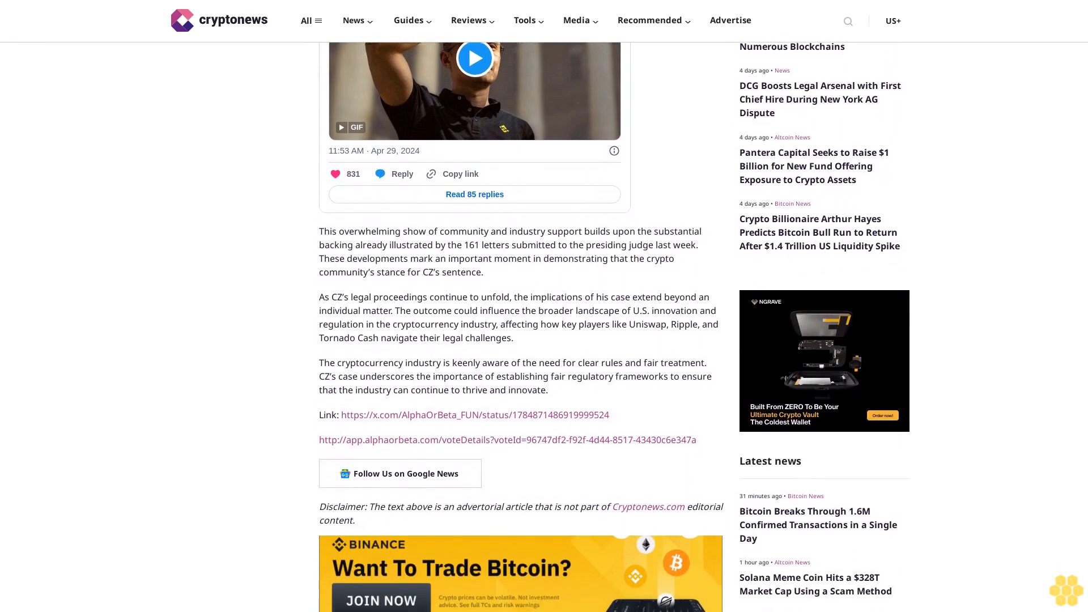
pyautogui.scroll(-3)
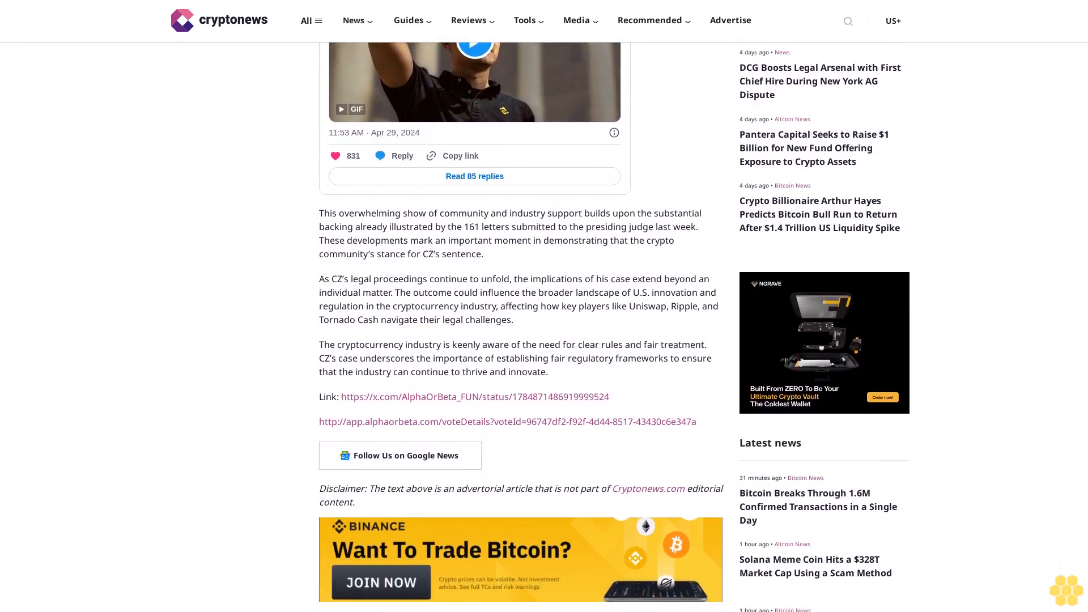
pyautogui.scroll(-3)
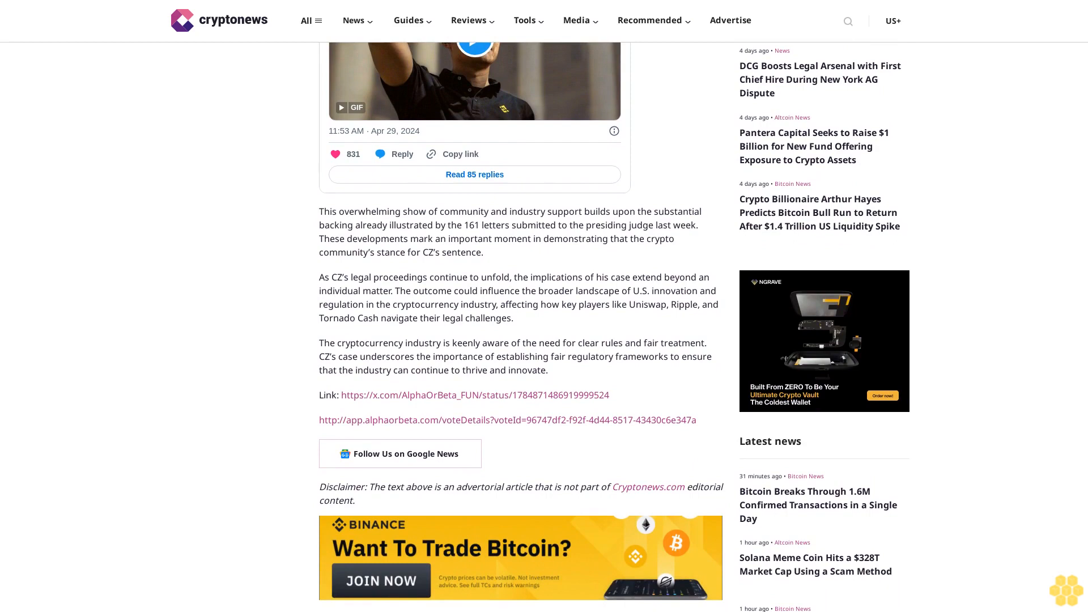